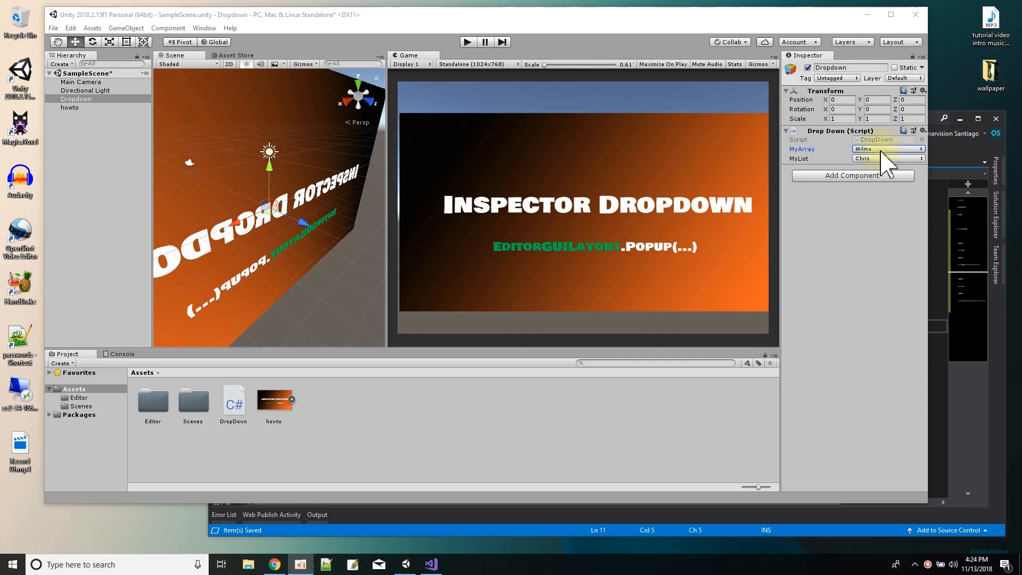
Select the Dropdown object in Unity, then review DropDown.cs and its MyArray string array in Visual Studio.
{"action": "left_click", "coordinate": [888, 148]}
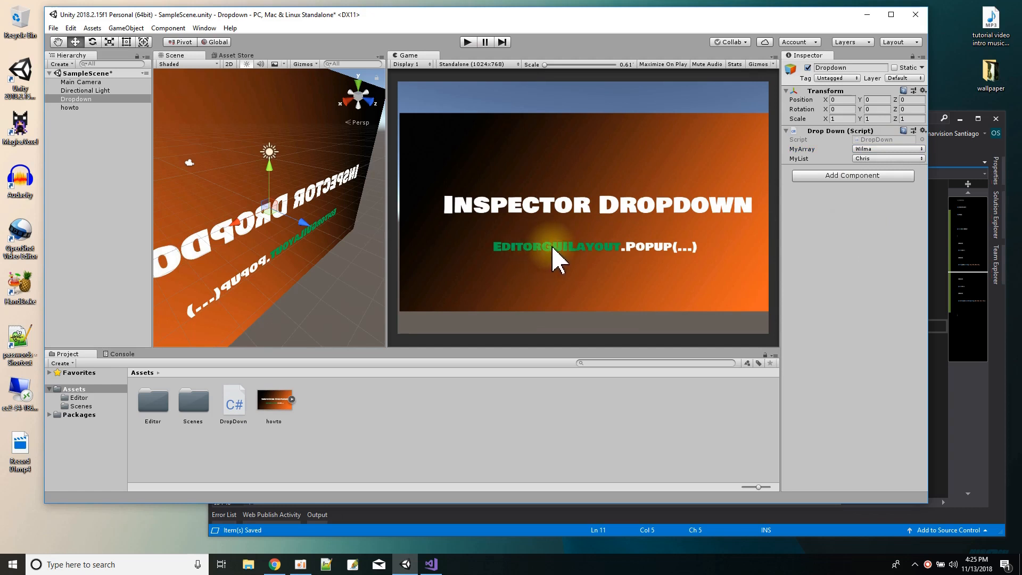
{"action": "mouse_move", "coordinate": [642, 264]}
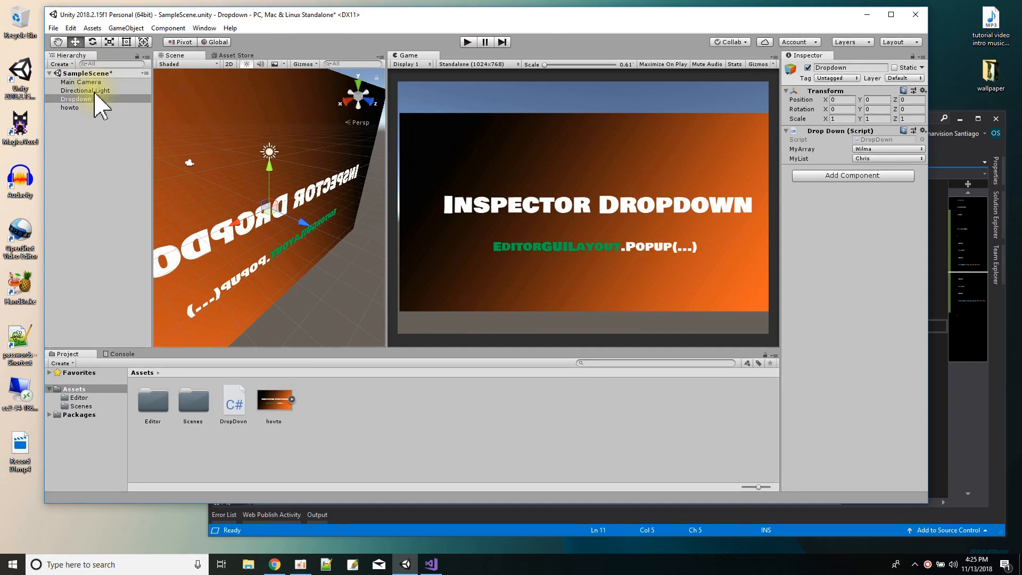
{"action": "left_click", "coordinate": [52, 28]}
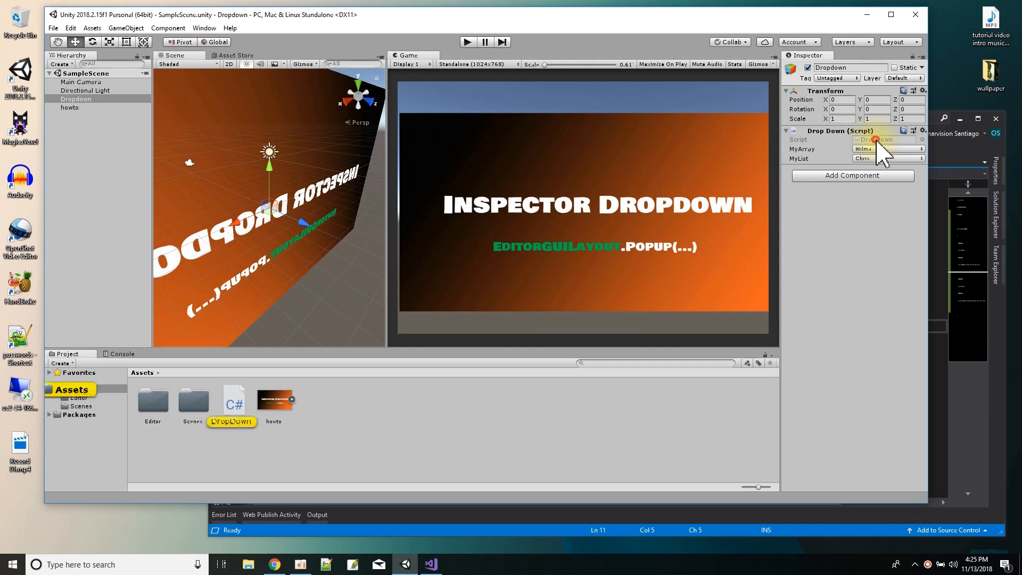
{"action": "left_click", "coordinate": [430, 564]}
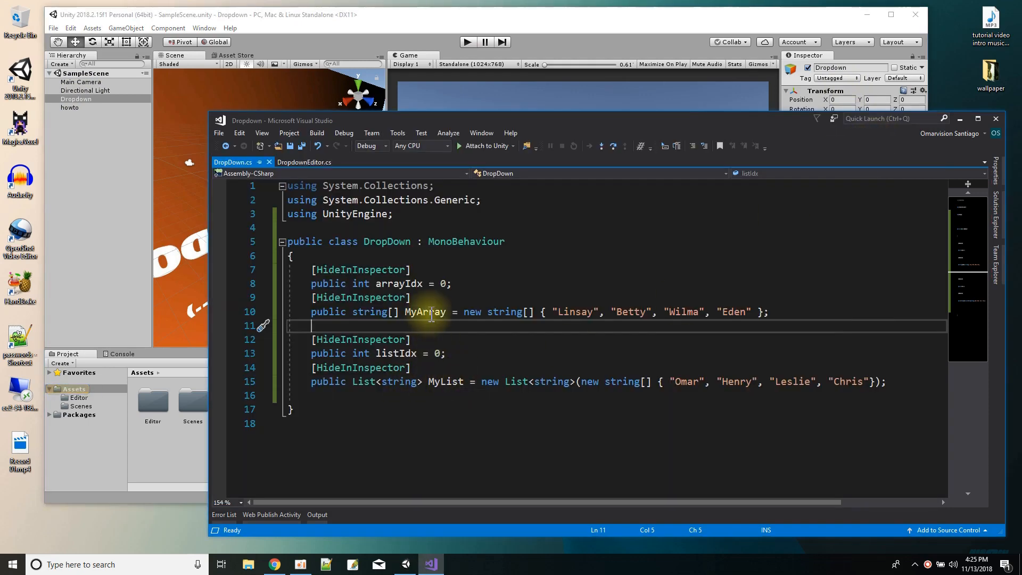
{"action": "mouse_move", "coordinate": [405, 326]}
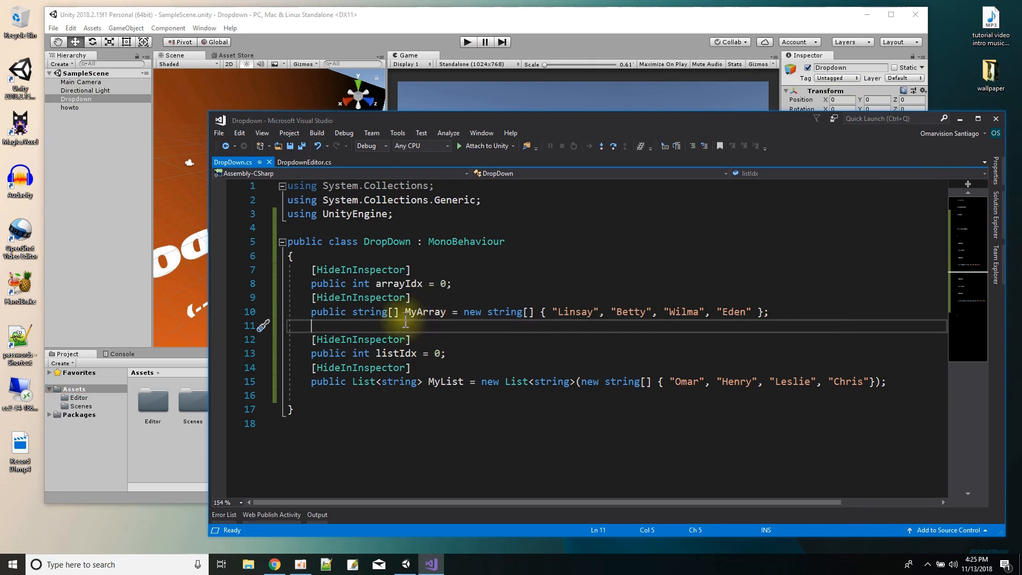
{"action": "double_click", "coordinate": [368, 312]}
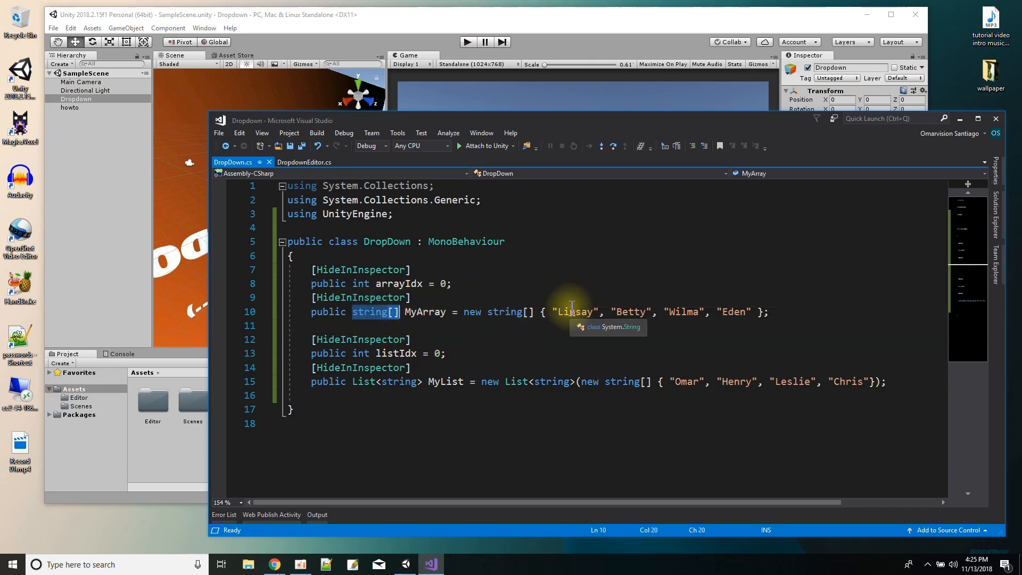
{"action": "scroll", "scroll_direction": "down", "scroll_amount": 3}
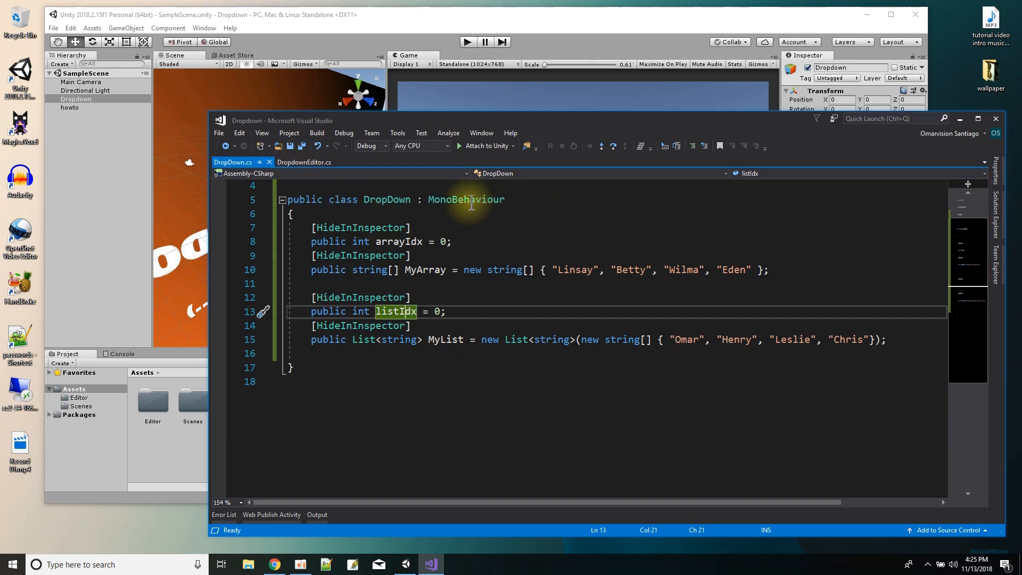
{"action": "left_click", "coordinate": [304, 161]}
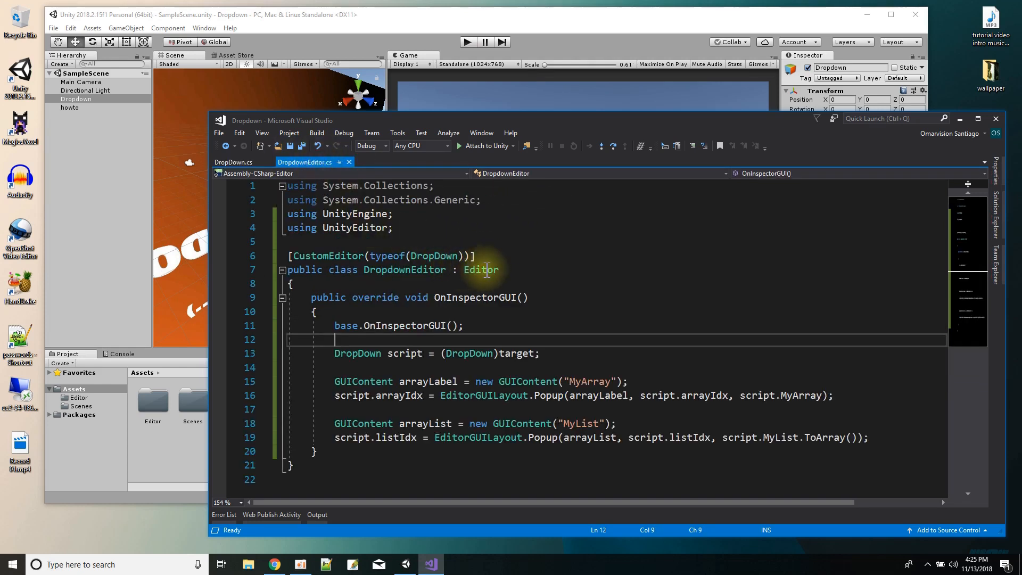
{"action": "mouse_move", "coordinate": [572, 56]}
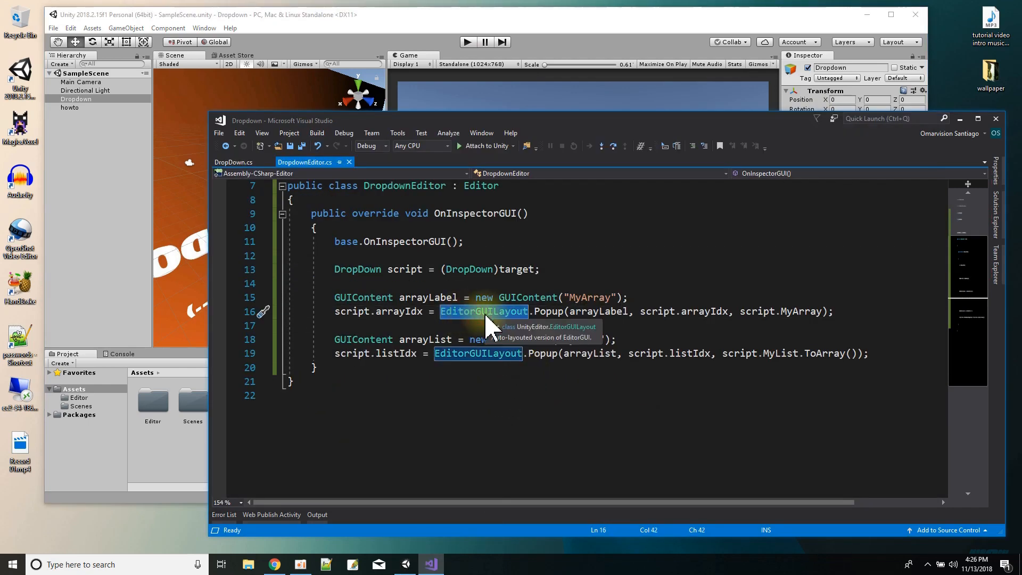
{"action": "left_click", "coordinate": [547, 311]}
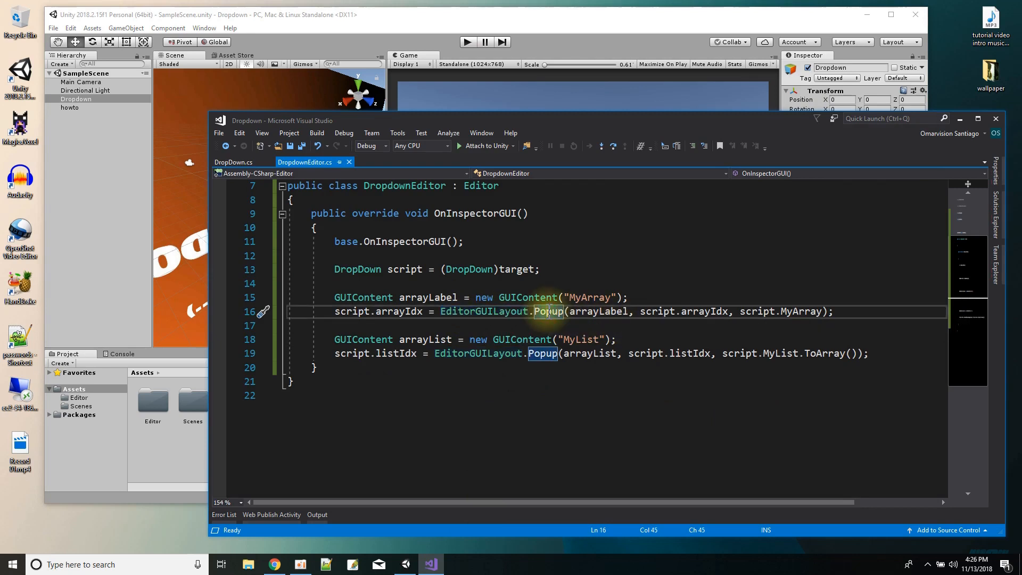
{"action": "mouse_move", "coordinate": [405, 310]}
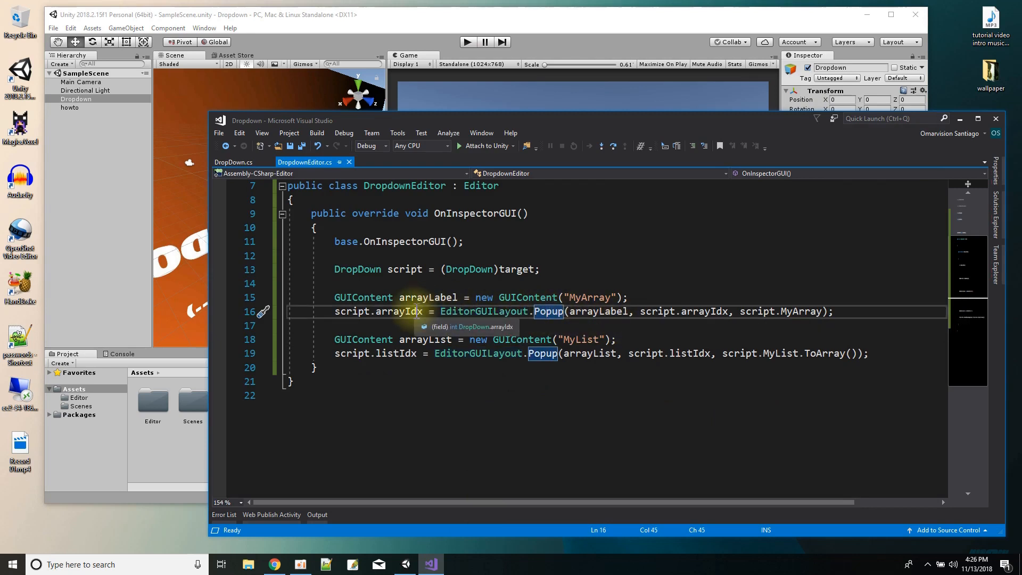
{"action": "mouse_move", "coordinate": [705, 311]}
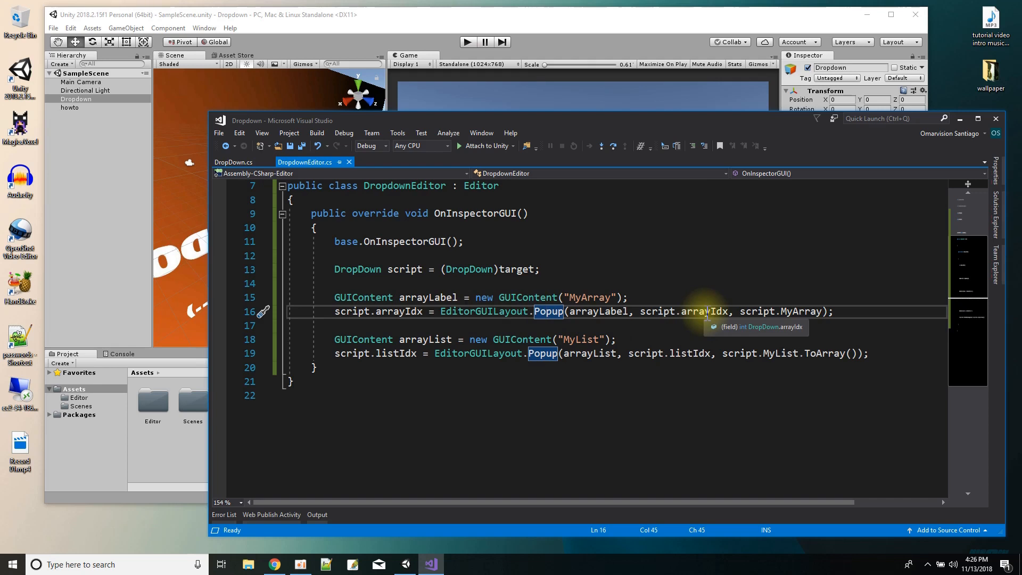
{"action": "mouse_move", "coordinate": [596, 310]}
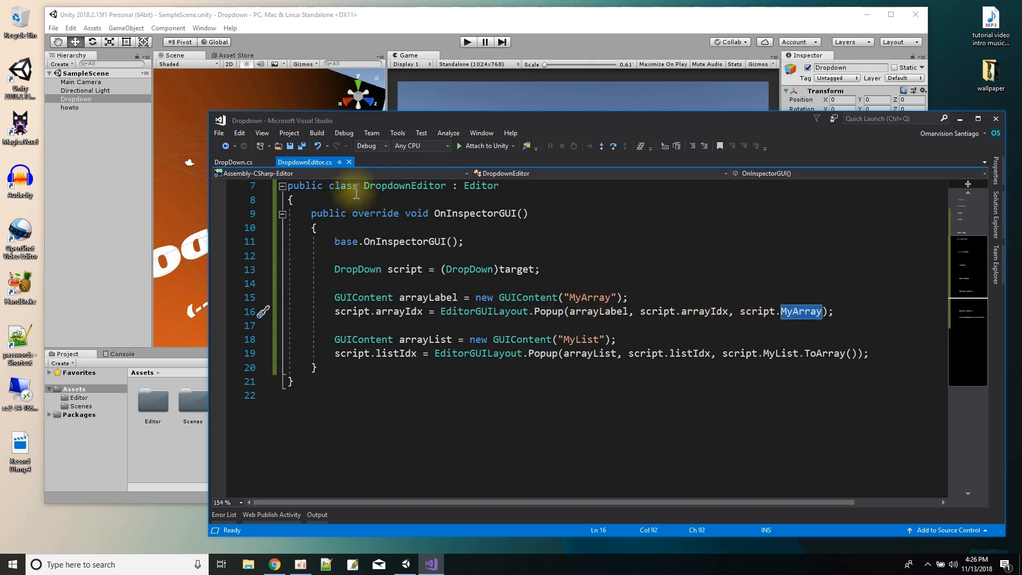
{"action": "left_click", "coordinate": [234, 162]}
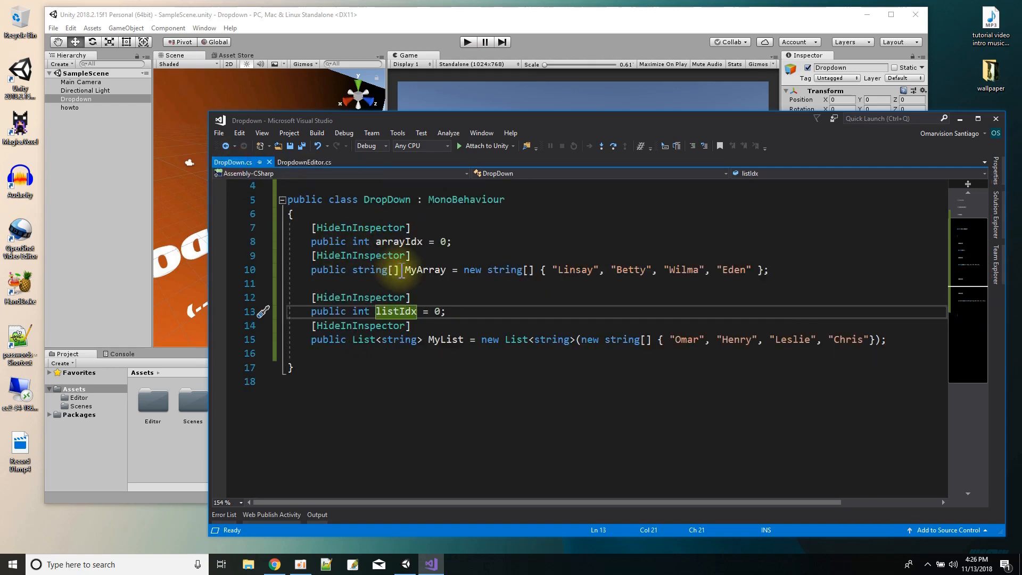
{"action": "left_click", "coordinate": [304, 161]}
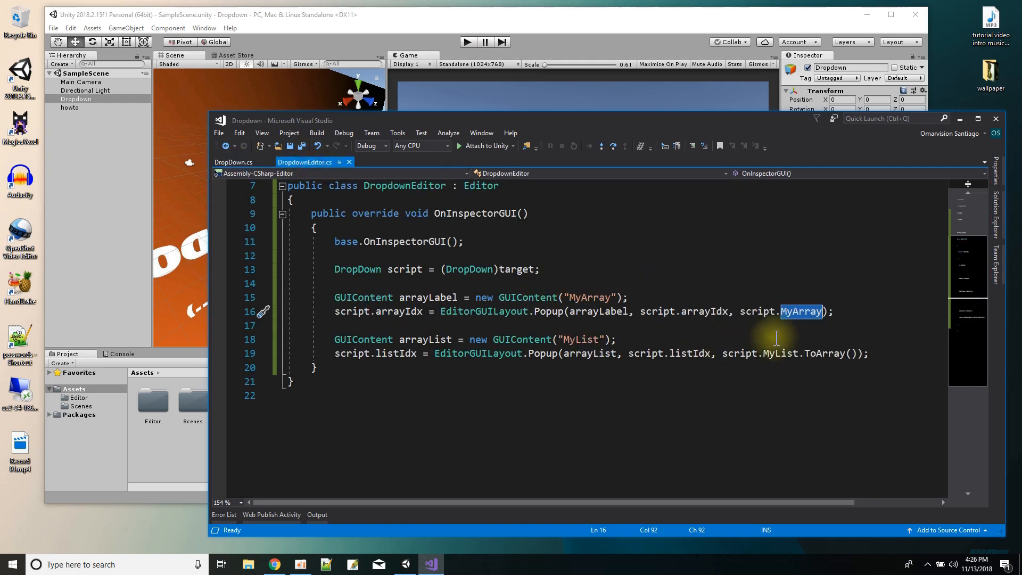
{"action": "mouse_move", "coordinate": [740, 310]}
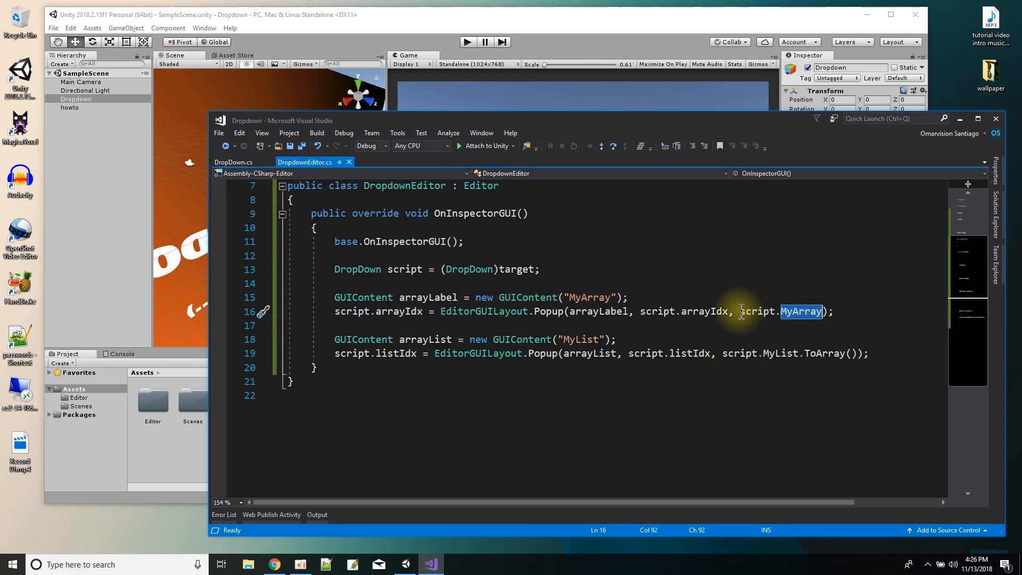
{"action": "left_click", "coordinate": [233, 162]}
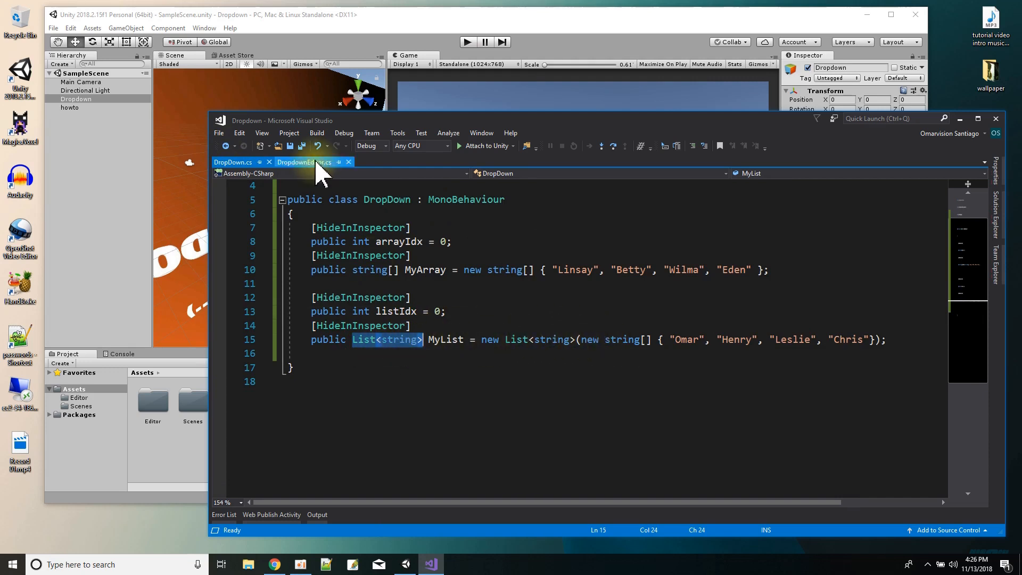
Switch to DropdownEditor.cs and highlight the MyList source in the second Popup call.
{"action": "left_click", "coordinate": [303, 162]}
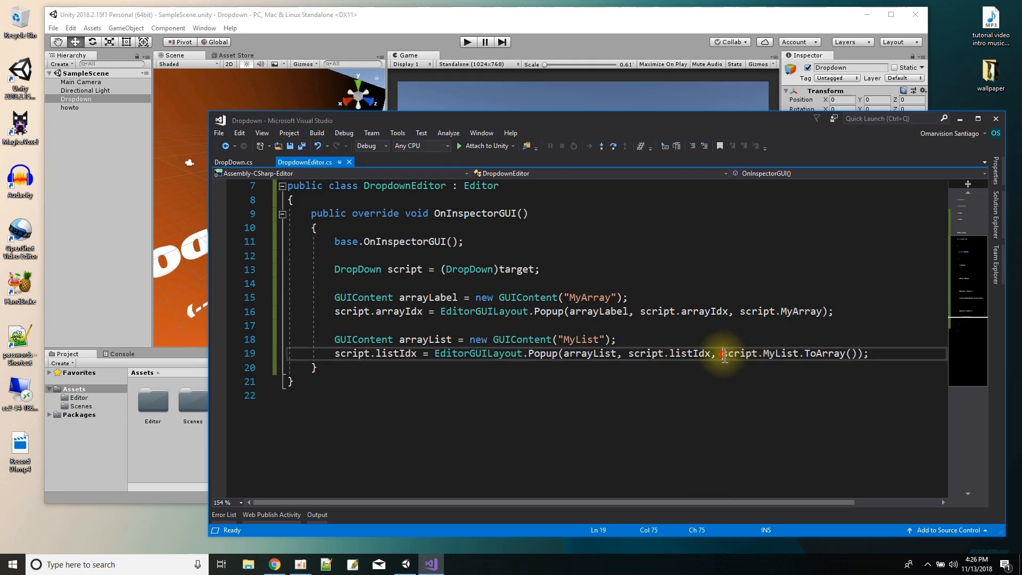
{"action": "double_click", "coordinate": [780, 353]}
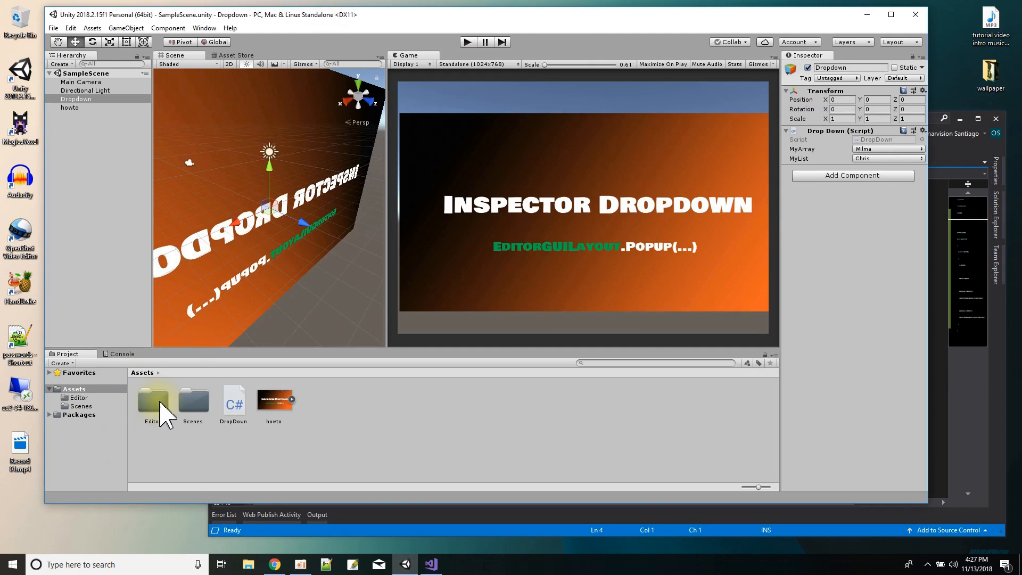
Open the Assets Editor folder and select the DropdownEditor script inside it.
{"action": "left_click", "coordinate": [153, 401]}
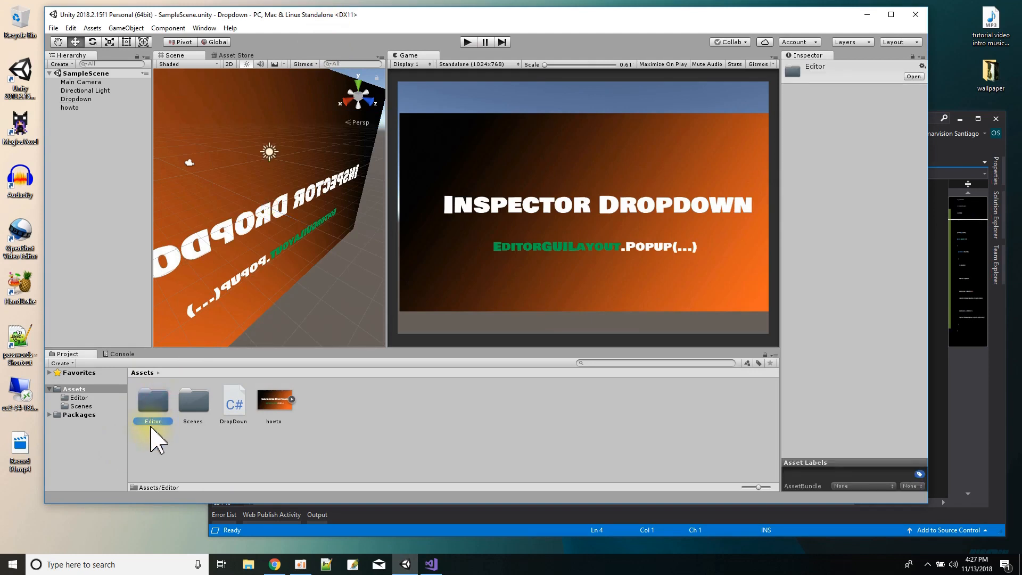
{"action": "double_click", "coordinate": [153, 400]}
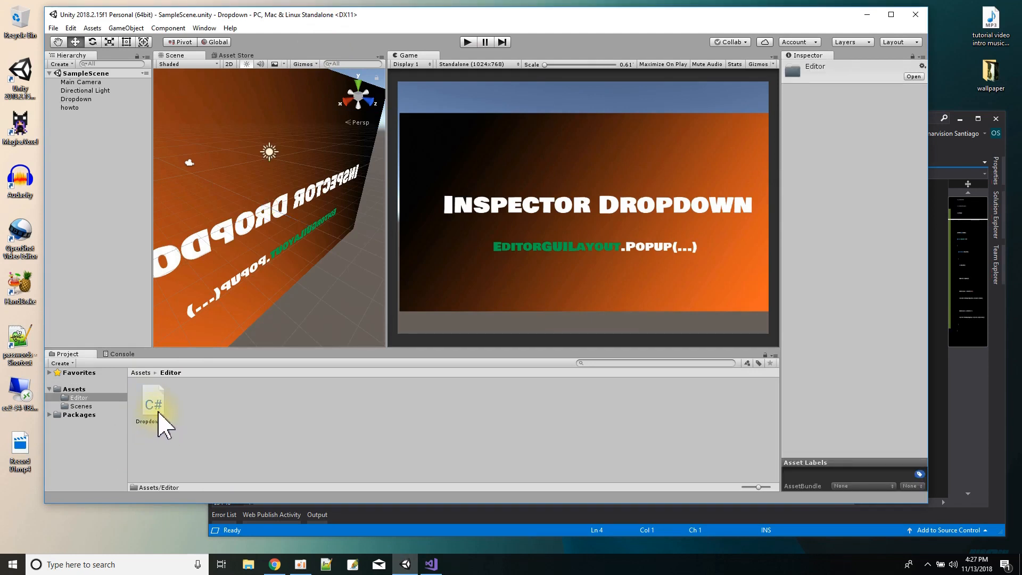
{"action": "left_click", "coordinate": [154, 405]}
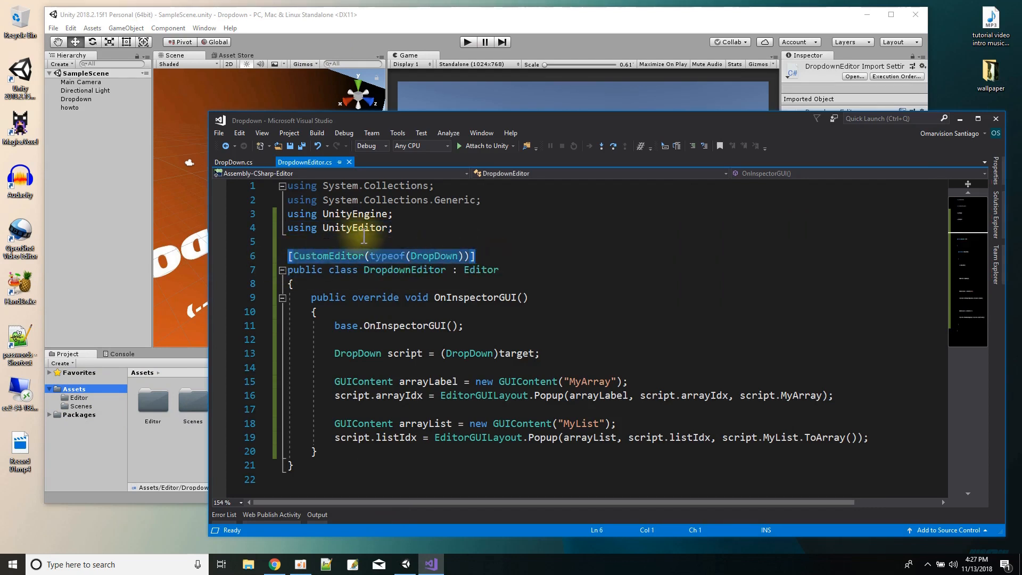
{"action": "mouse_move", "coordinate": [436, 255]}
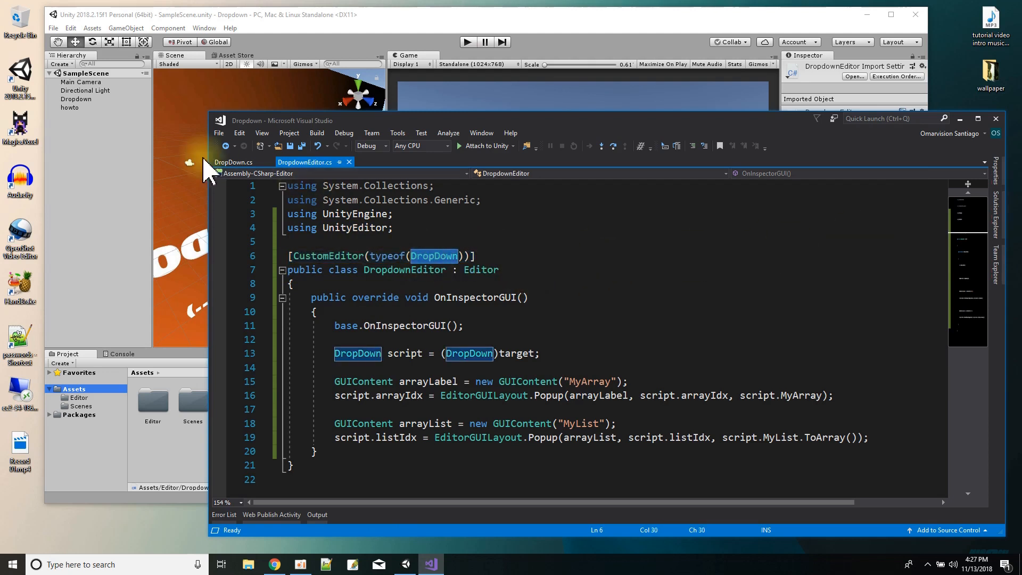
Compare DropDown.cs with DropdownEditor.cs and highlight the OnInspectorGUI method name.
{"action": "left_click", "coordinate": [232, 162]}
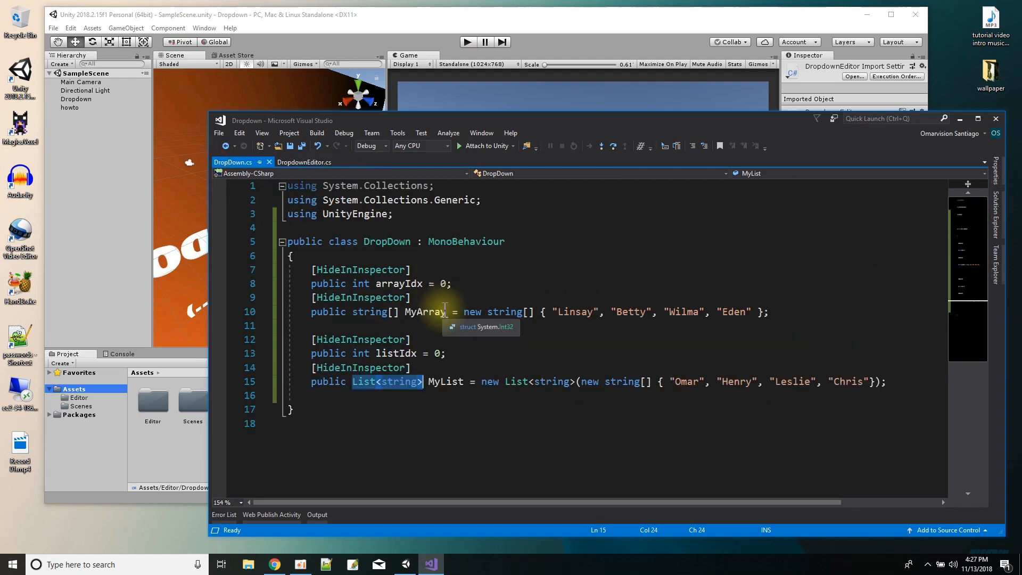
{"action": "left_click", "coordinate": [304, 161]}
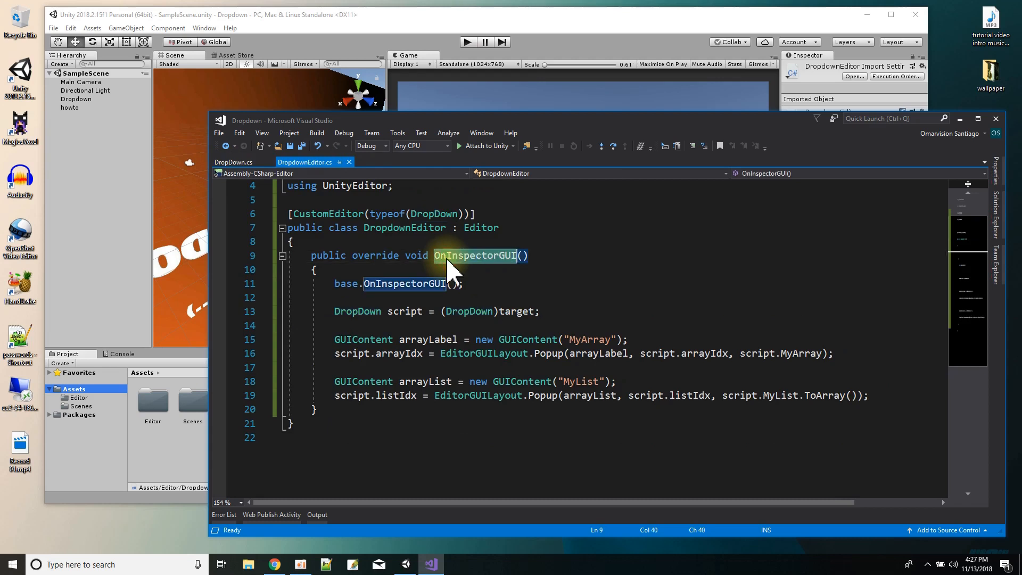
{"action": "left_click", "coordinate": [415, 283]}
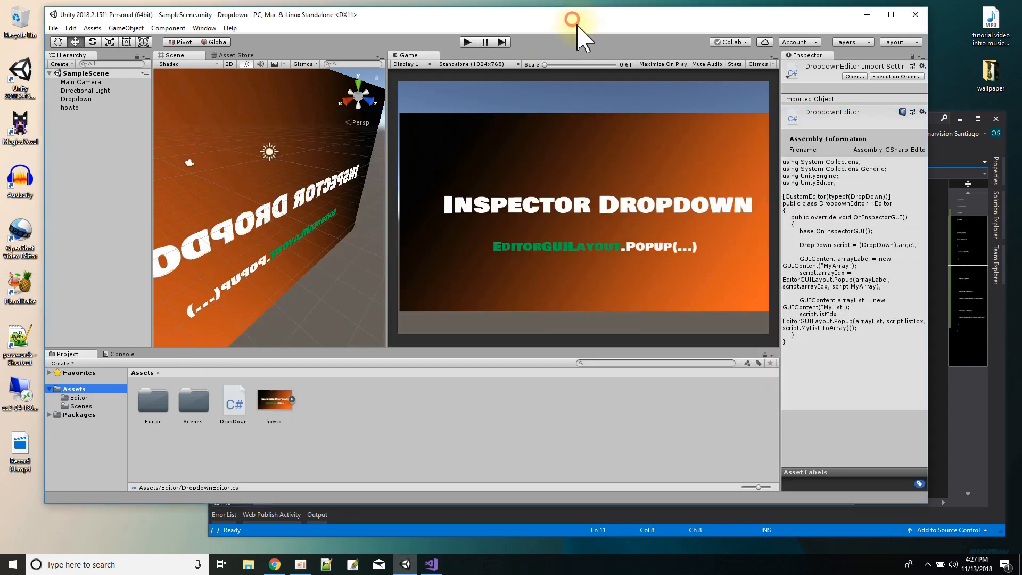
Show the Dropdown object's Drop Down script fields, then return to the editor script code.
{"action": "left_click", "coordinate": [76, 99]}
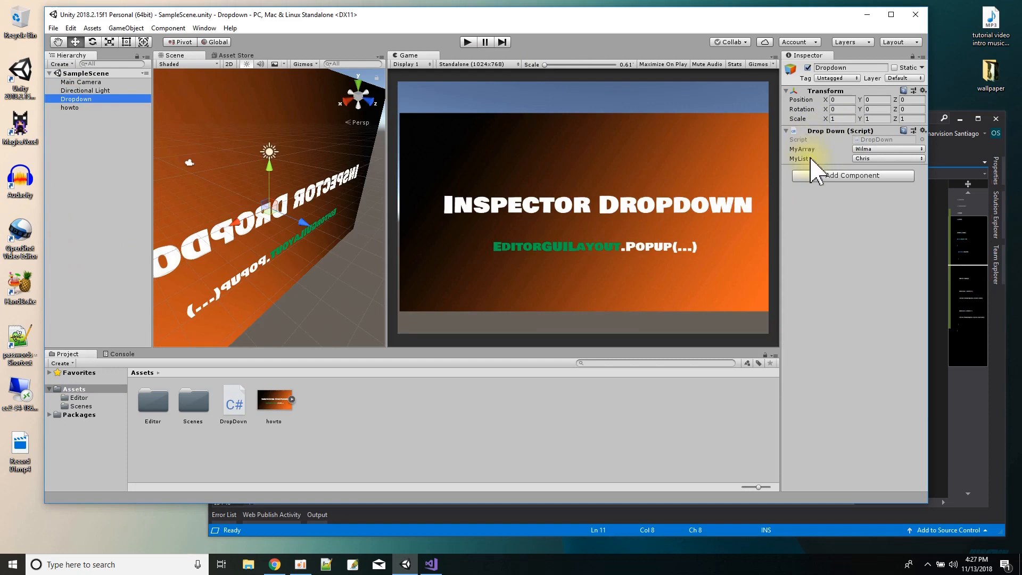
{"action": "left_click", "coordinate": [430, 562]}
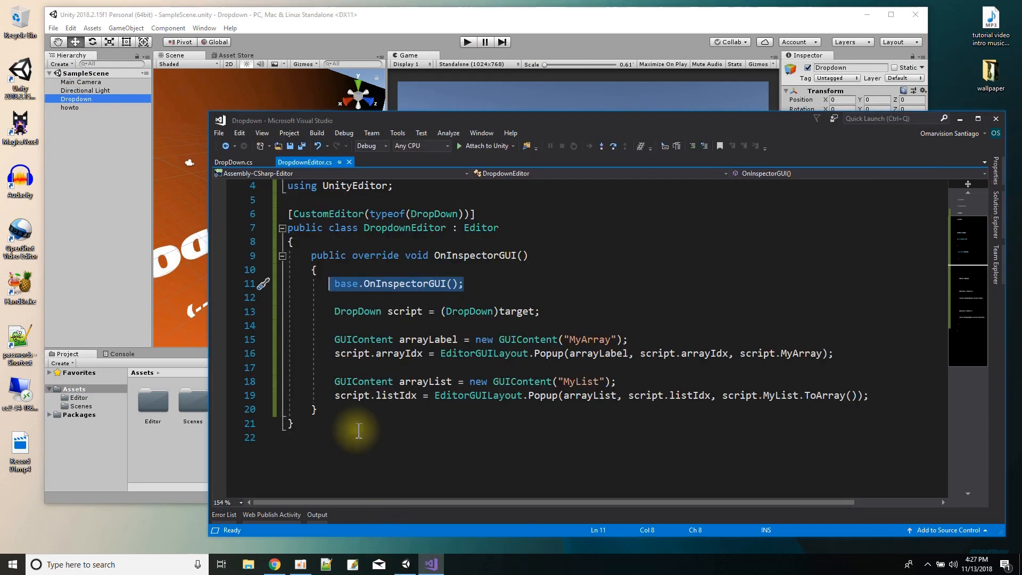
{"action": "mouse_move", "coordinate": [358, 311]}
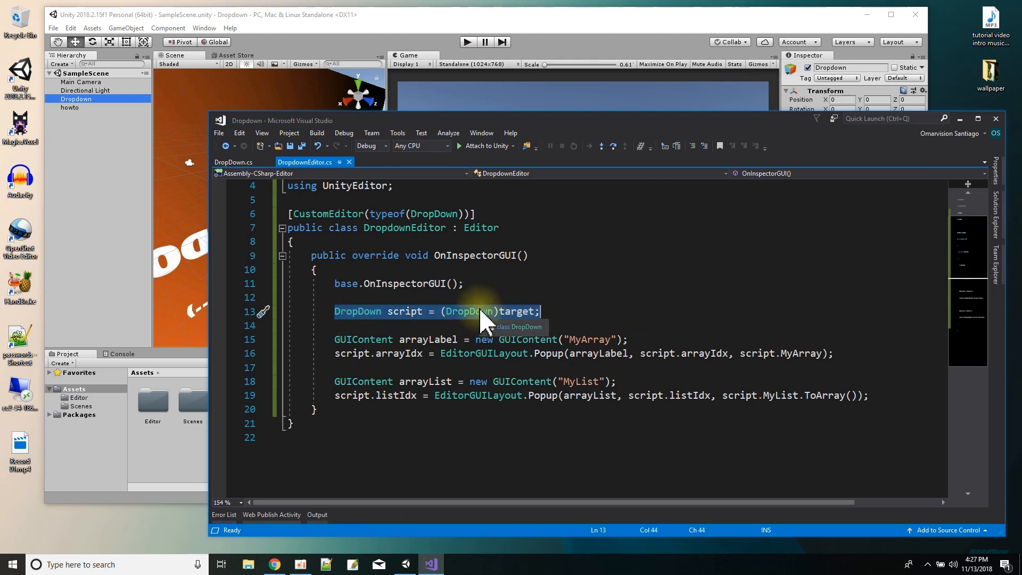
{"action": "mouse_move", "coordinate": [480, 228]}
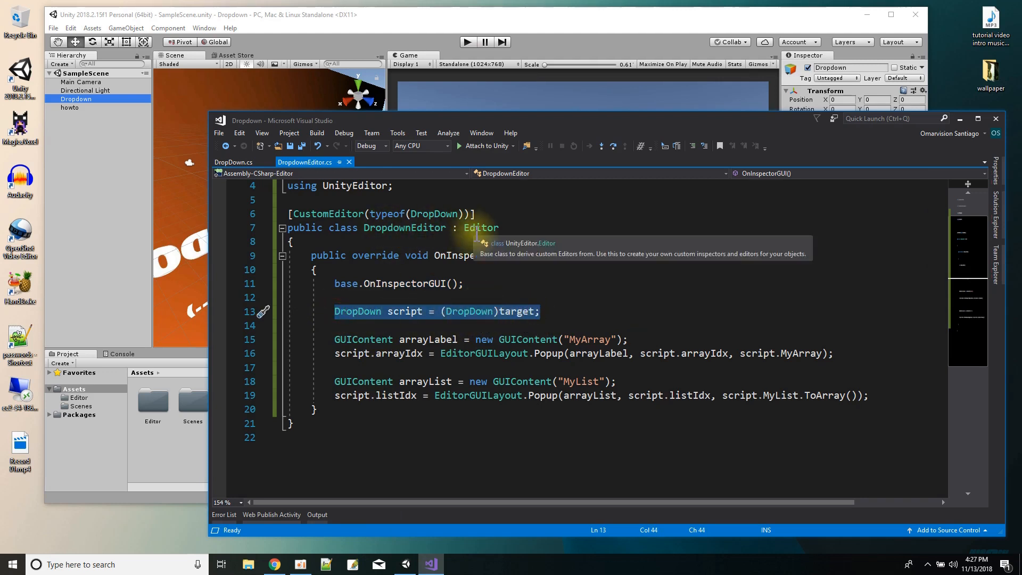
Review the target cast and MyArray label lines in OnInspectorGUI, then bring Unity forward.
{"action": "left_click", "coordinate": [515, 311]}
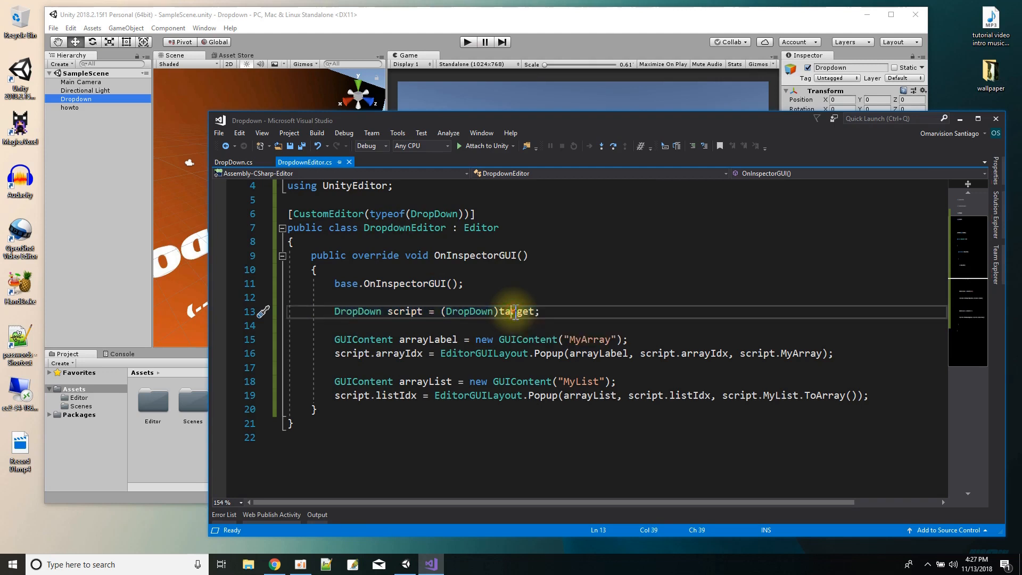
{"action": "double_click", "coordinate": [516, 310]}
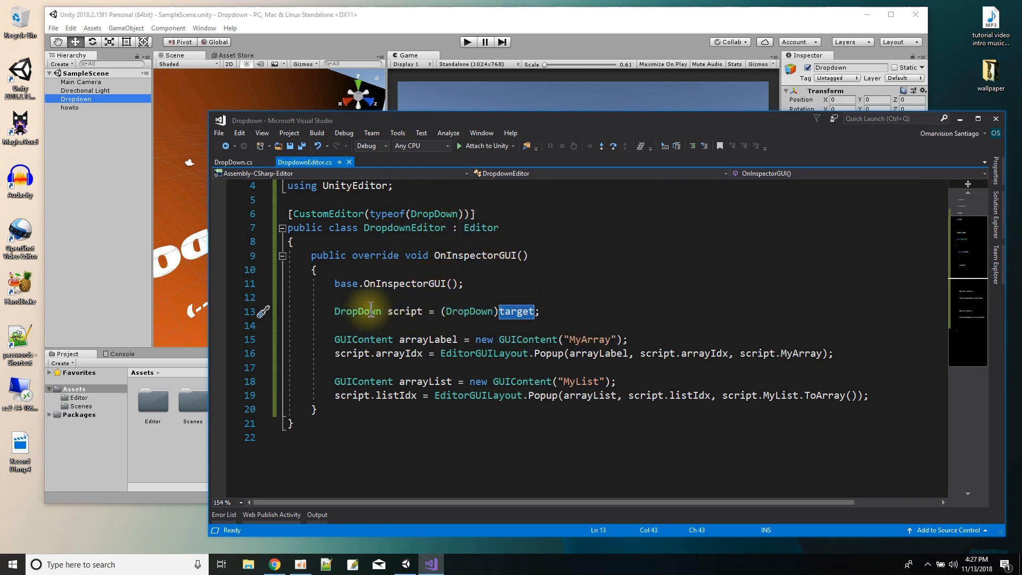
{"action": "left_click", "coordinate": [401, 311]}
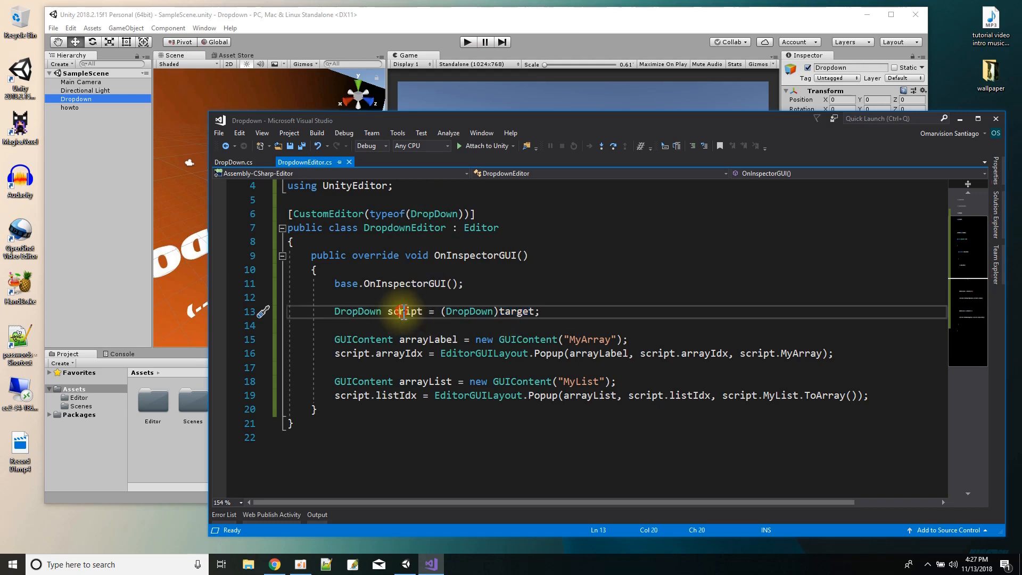
{"action": "left_click", "coordinate": [362, 340]}
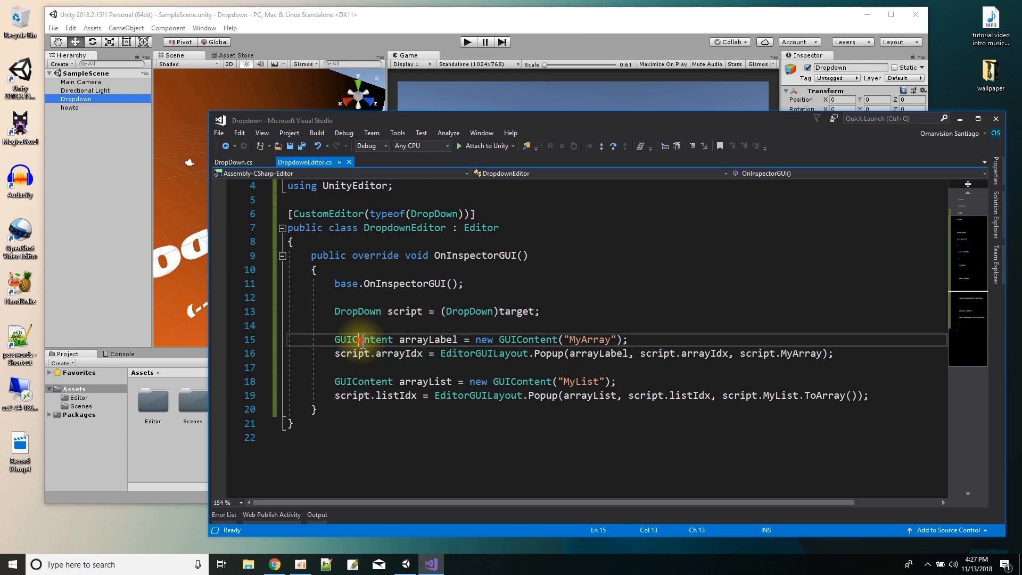
{"action": "mouse_move", "coordinate": [607, 337]}
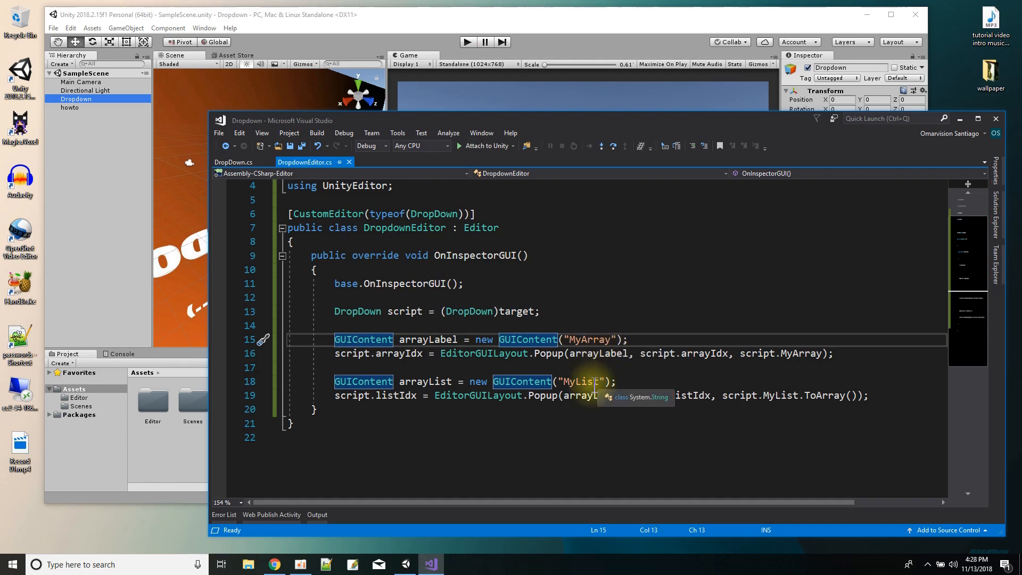
{"action": "left_click", "coordinate": [669, 19]}
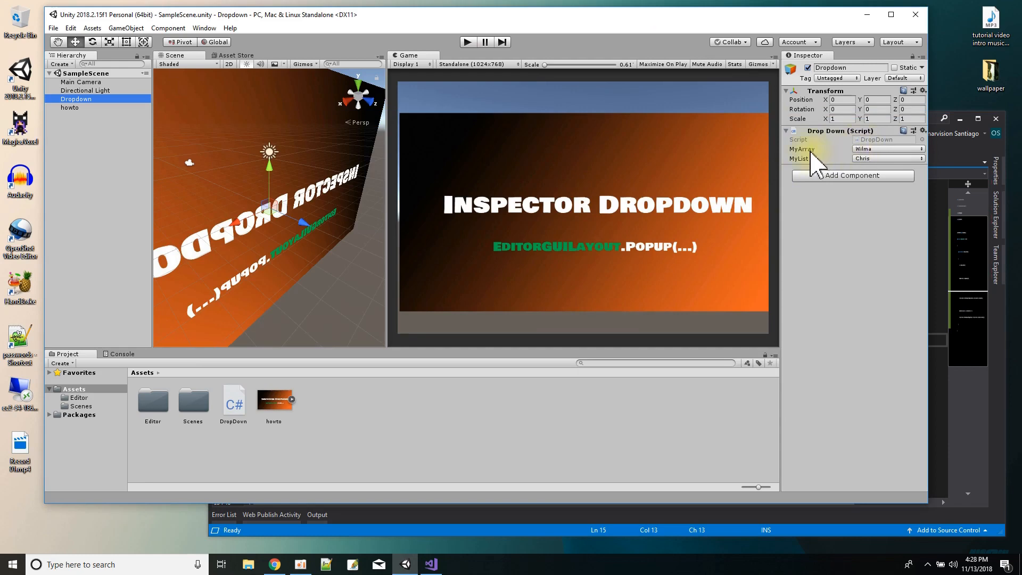
Return to DropdownEditor.cs with script.arrayIdx highlighted in the MyArray Popup call.
{"action": "left_click", "coordinate": [430, 564]}
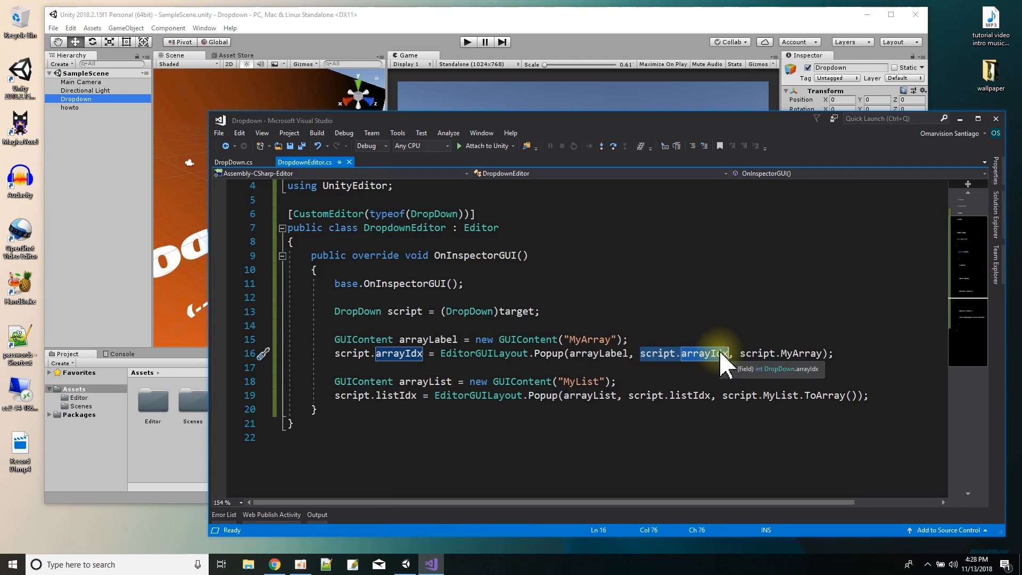
{"action": "mouse_move", "coordinate": [658, 362]}
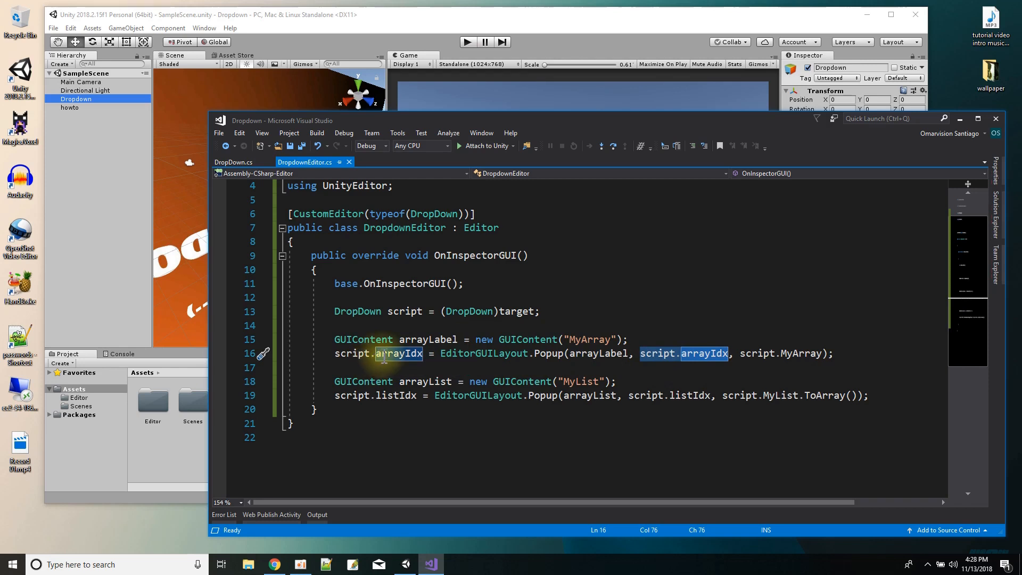
{"action": "mouse_move", "coordinate": [397, 354]}
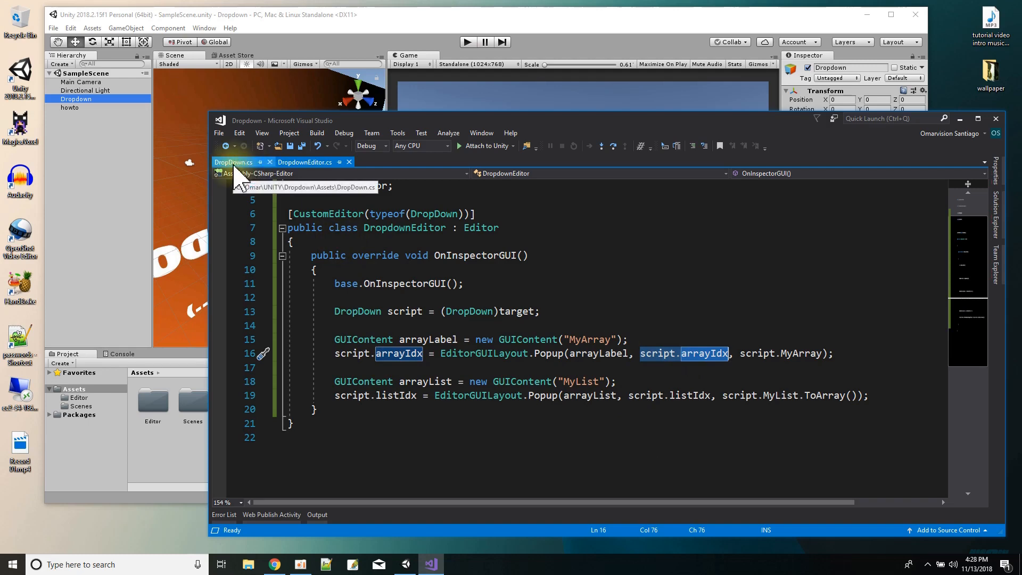
Check DropDown.cs, return to DropdownEditor.cs and highlight a term in the MyList Popup line.
{"action": "left_click", "coordinate": [233, 162]}
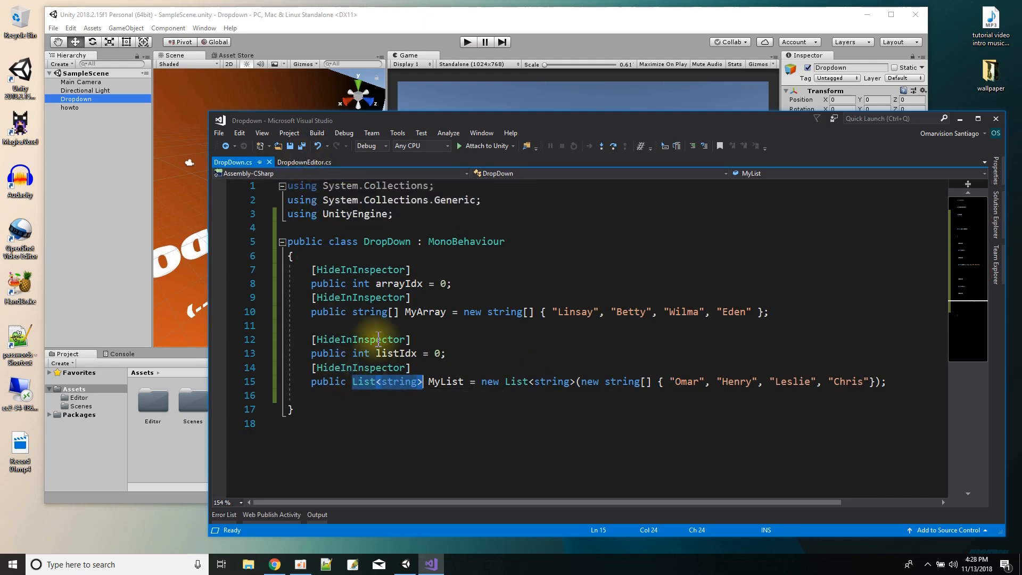
{"action": "left_click", "coordinate": [304, 162]}
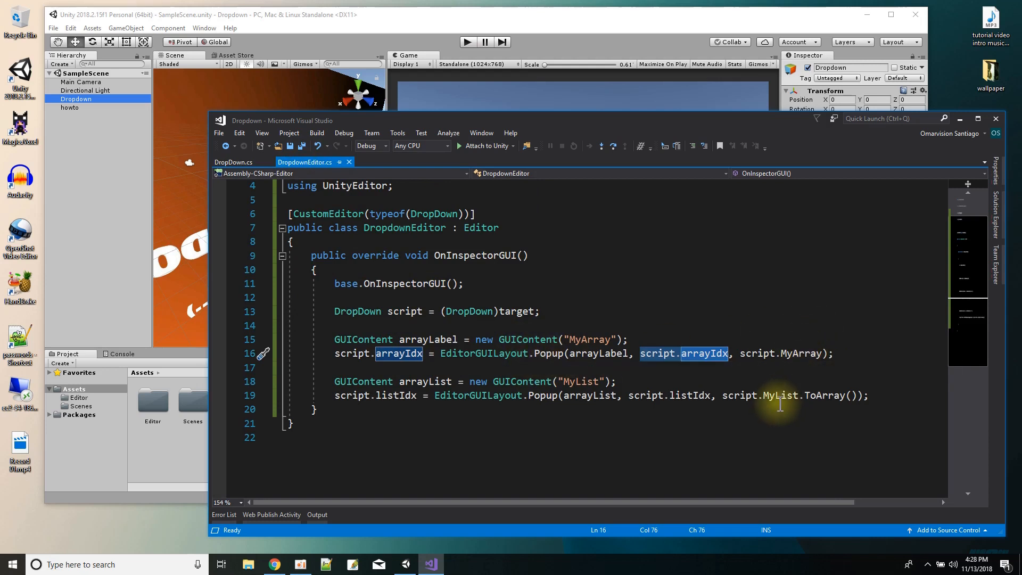
{"action": "double_click", "coordinate": [781, 395]}
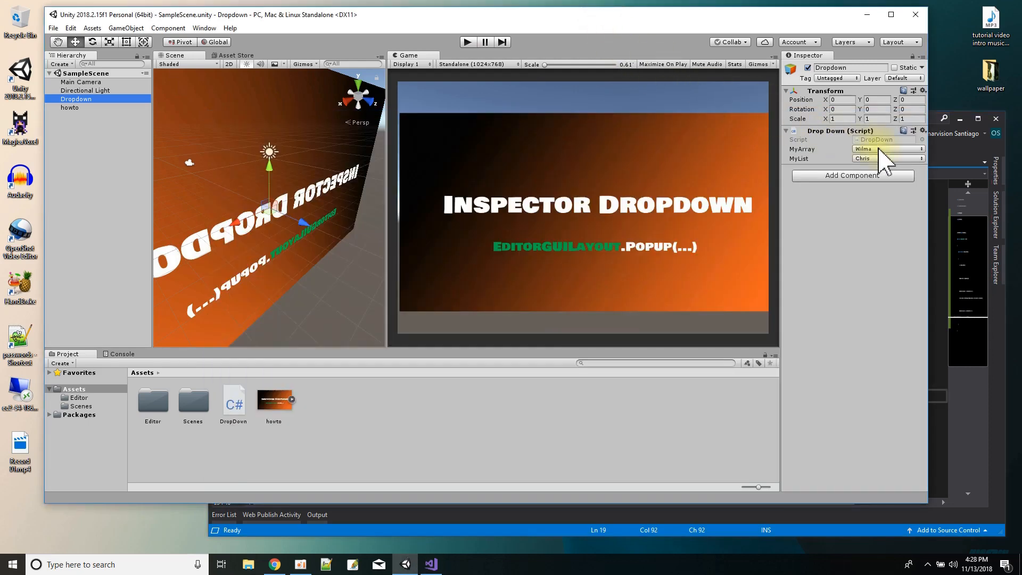
Set the Dropdown's MyArray to Linsay and MyList to Leslie from the Inspector popups.
{"action": "left_click", "coordinate": [888, 148]}
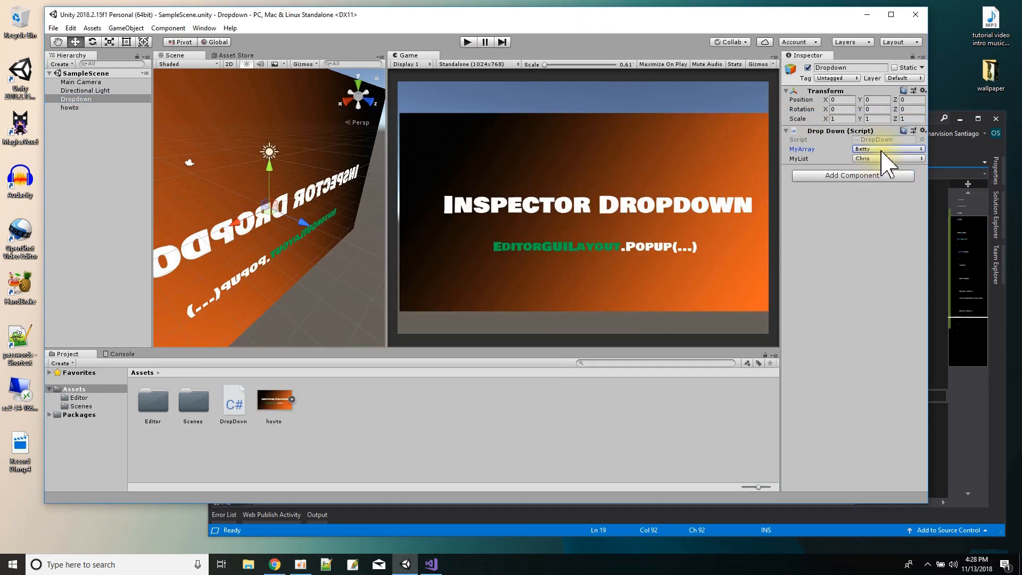
{"action": "left_click", "coordinate": [888, 158]}
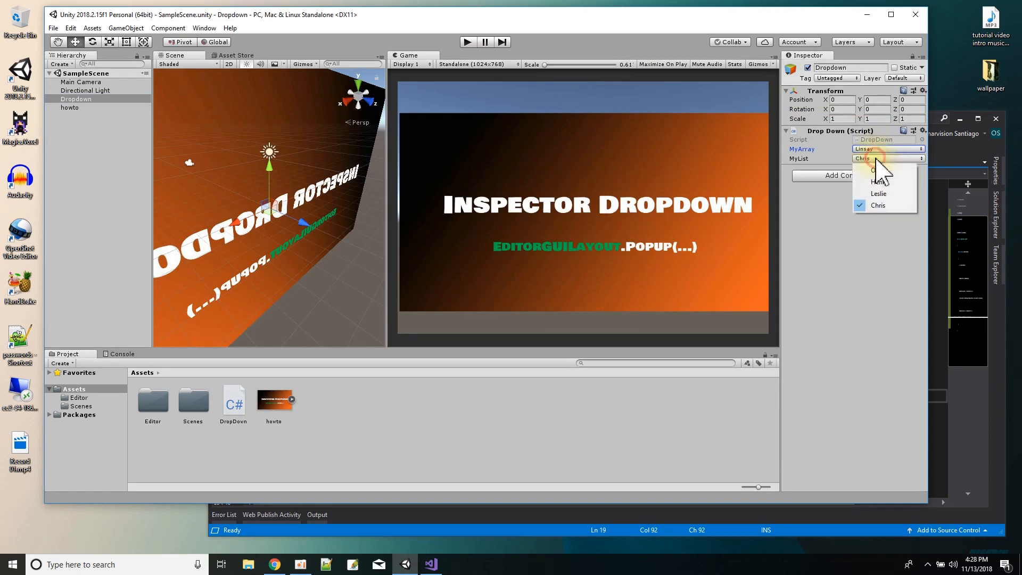
{"action": "left_click", "coordinate": [879, 169]}
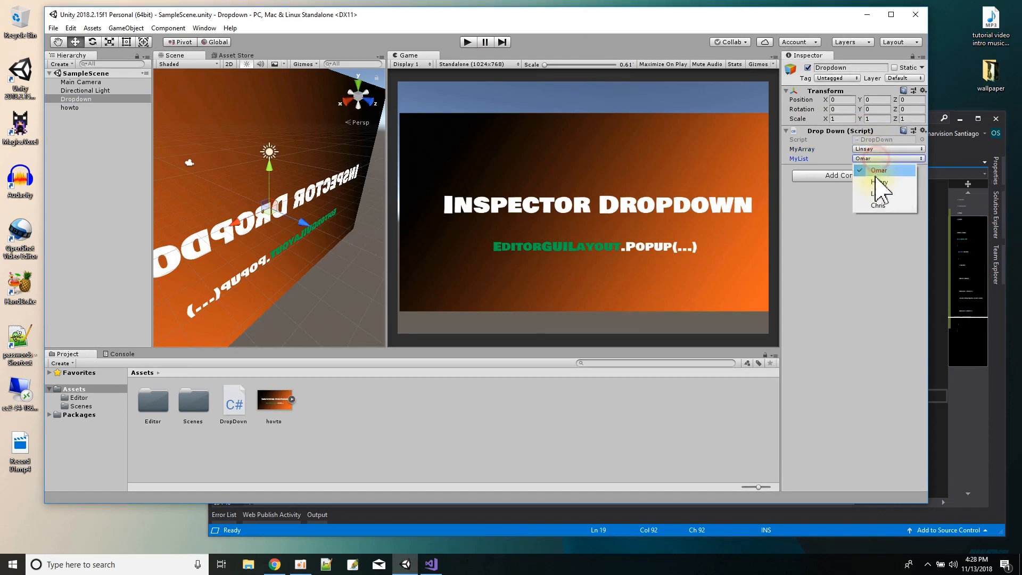
{"action": "left_click", "coordinate": [877, 193]}
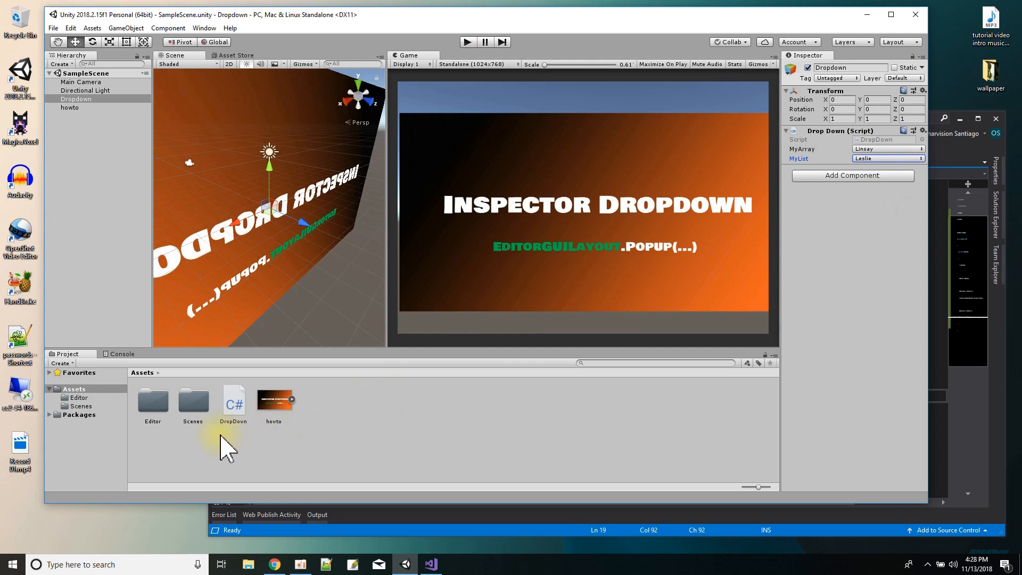
{"action": "mouse_move", "coordinate": [404, 424]}
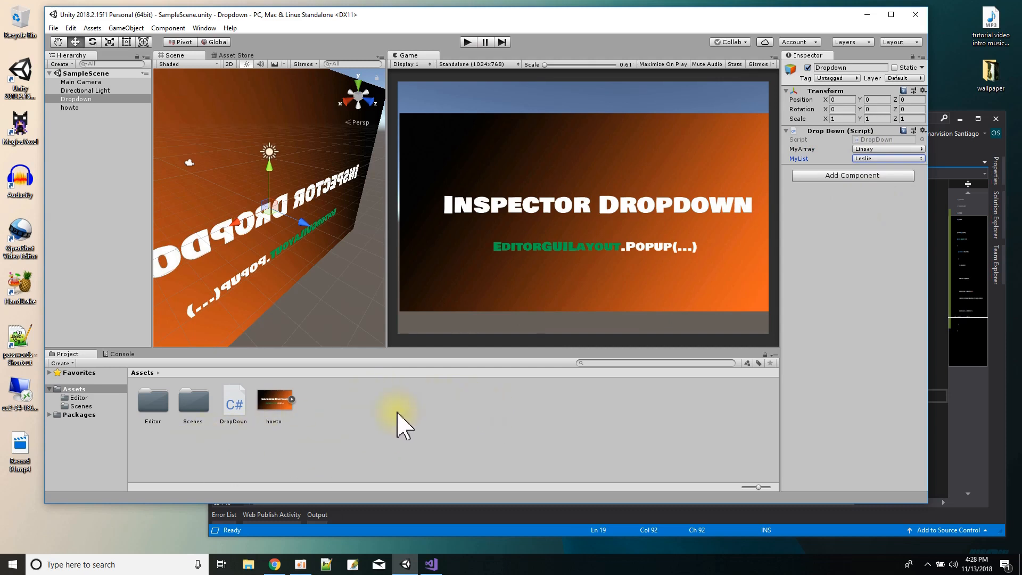
{"action": "mouse_move", "coordinate": [368, 446]}
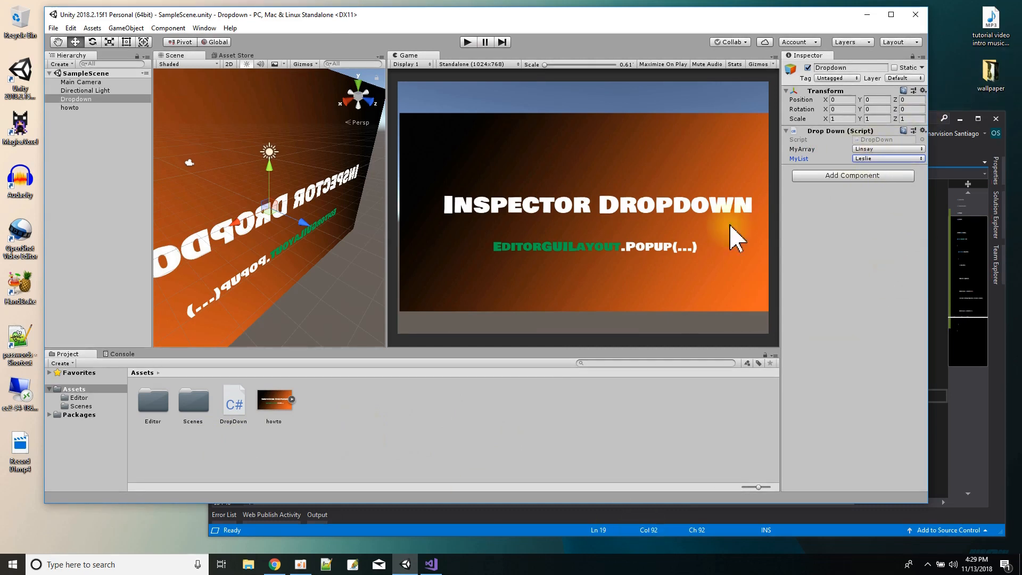
{"action": "left_click", "coordinate": [888, 157]}
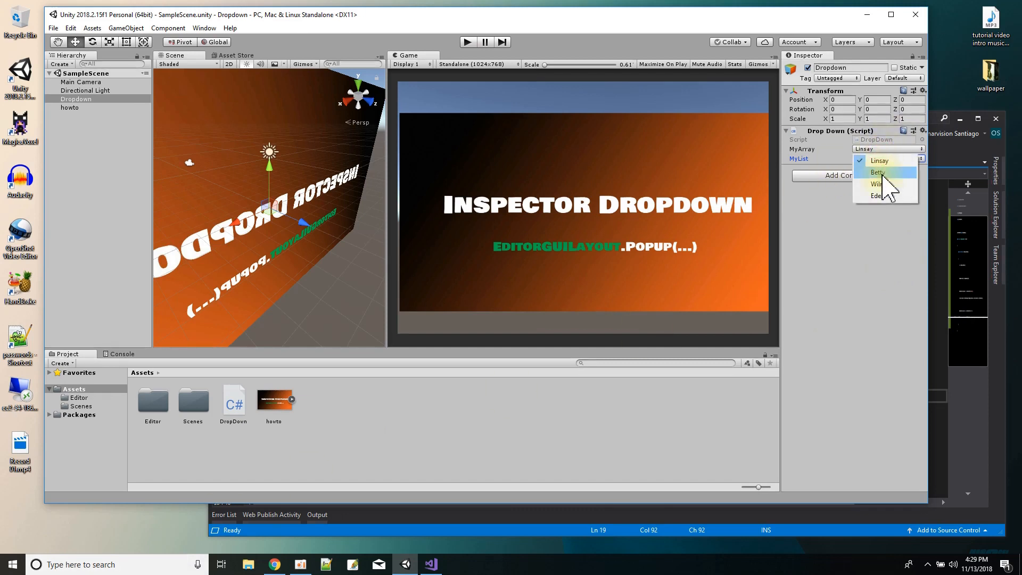
{"action": "mouse_move", "coordinate": [873, 160]}
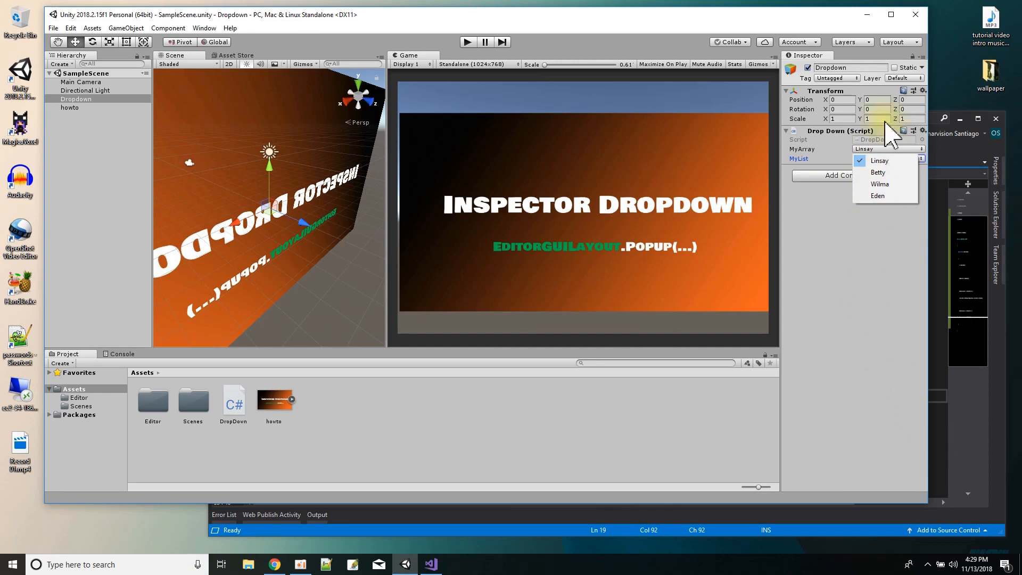
{"action": "mouse_move", "coordinate": [898, 373]}
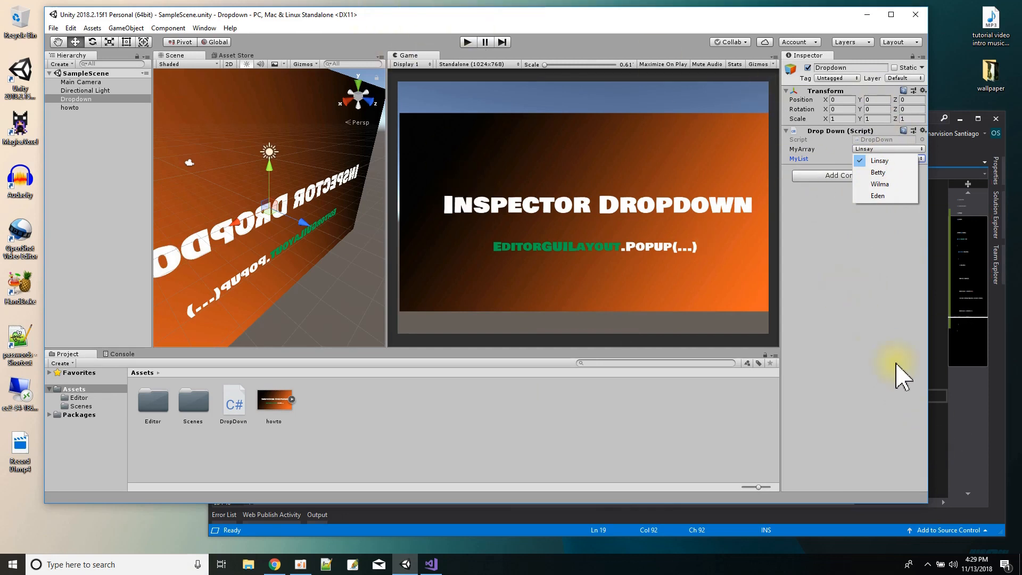